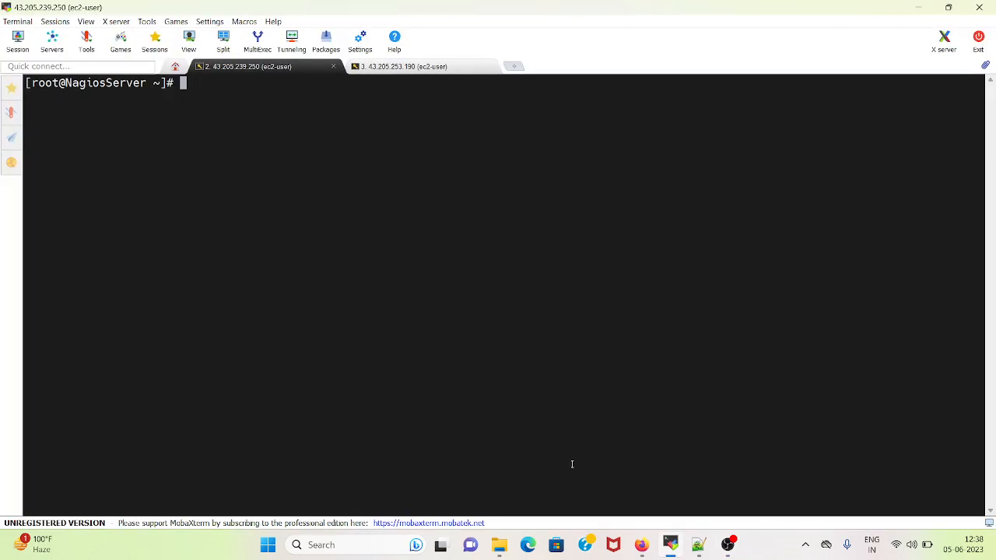
Step: Change into /usr/local/nagios/etc/objects/ and print contacts.cfg with cat
{"action": "type", "text": "cd"}
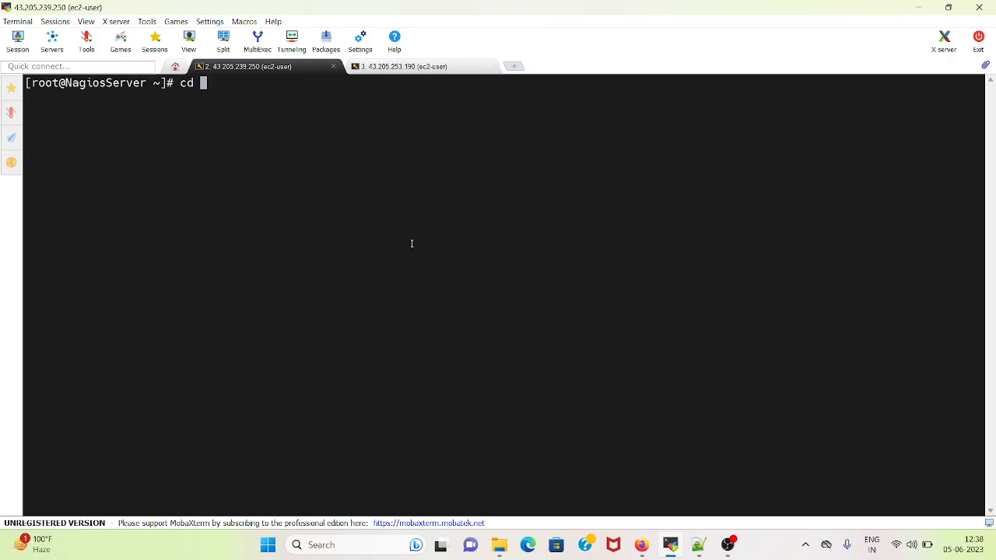
{"action": "type", "text": "/usr/l"}
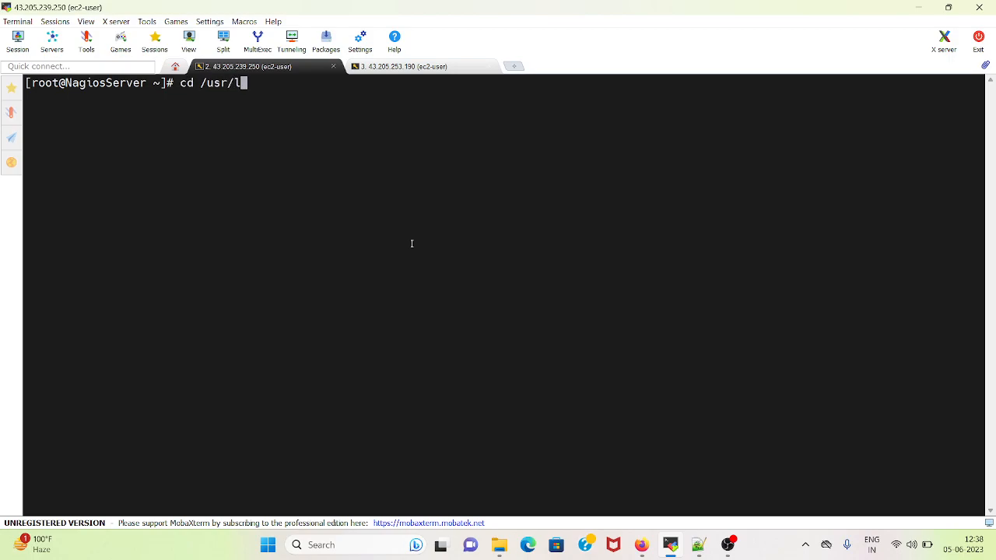
{"action": "type", "text": "ocal/nagios/"}
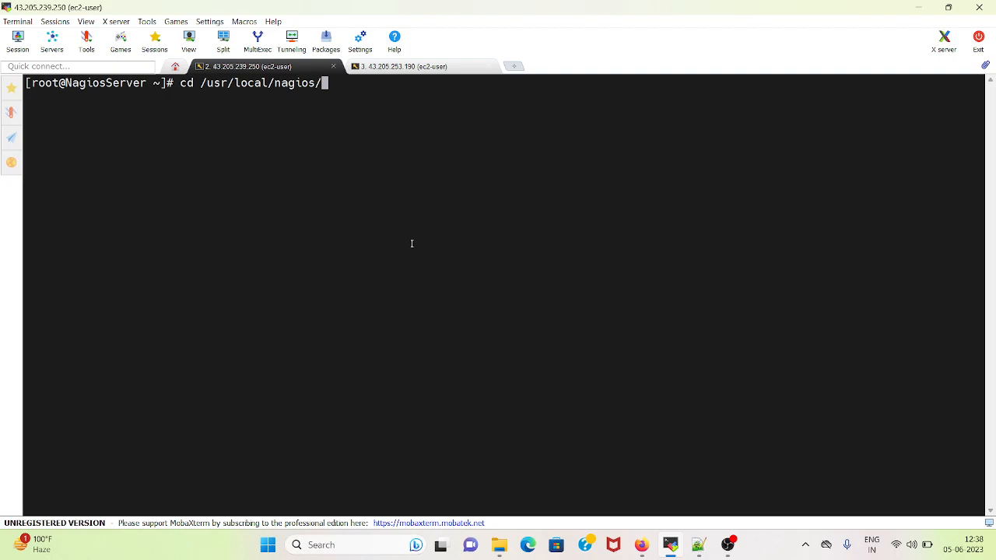
{"action": "type", "text": "etc/objects/"}
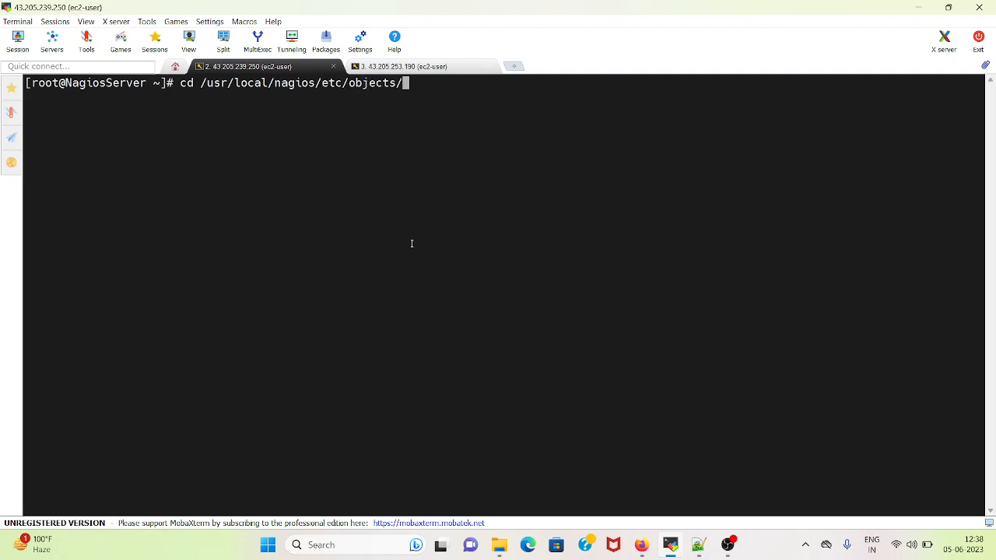
{"action": "type", "text": "cat"}
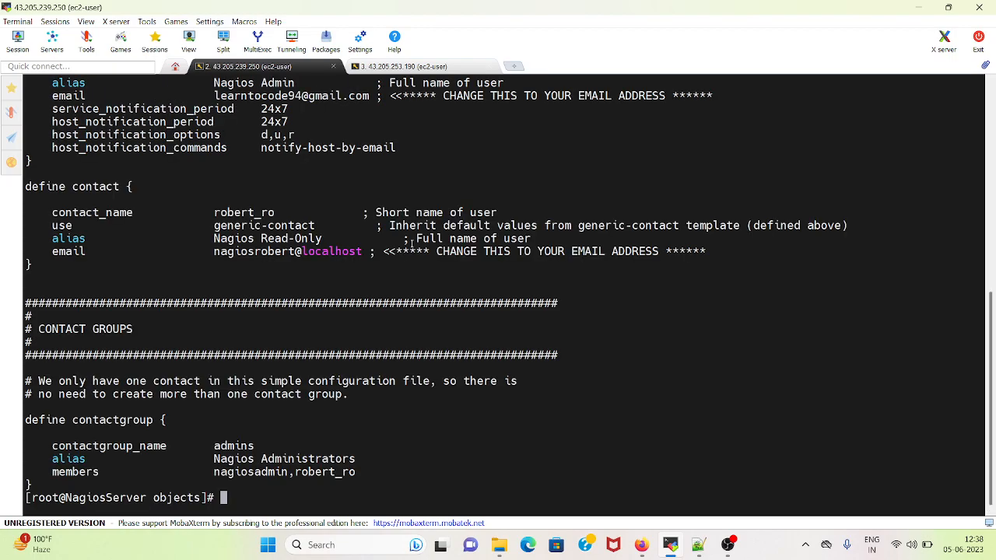
{"action": "scroll", "scroll_direction": "up", "scroll_amount": 3}
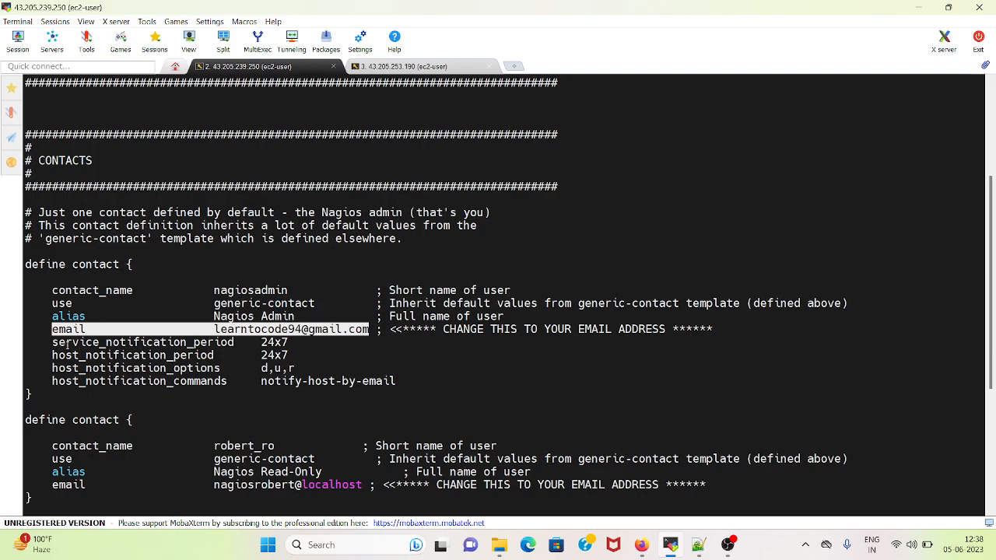
{"action": "left_click", "coordinate": [140, 342]}
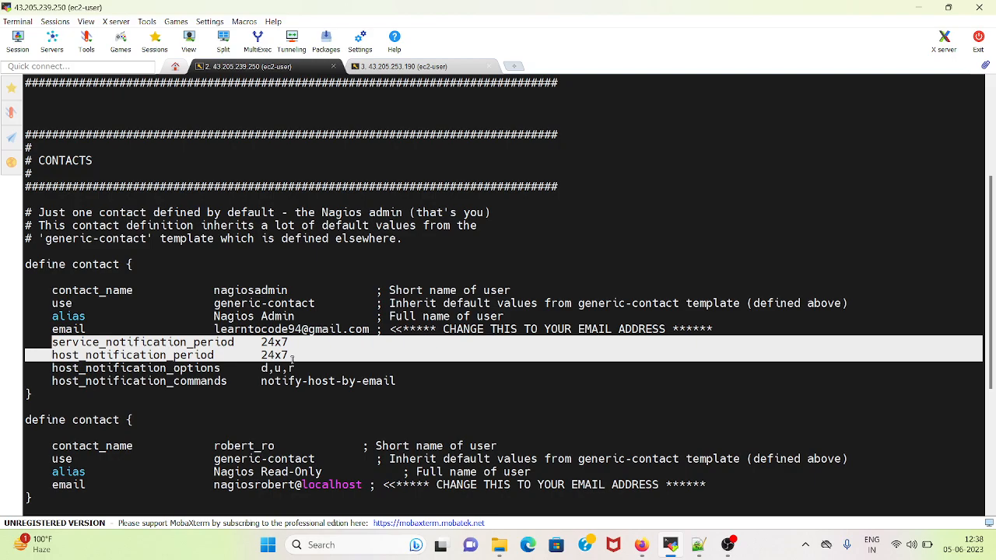
{"action": "mouse_move", "coordinate": [272, 367]}
{"action": "type", "text": "cat"}
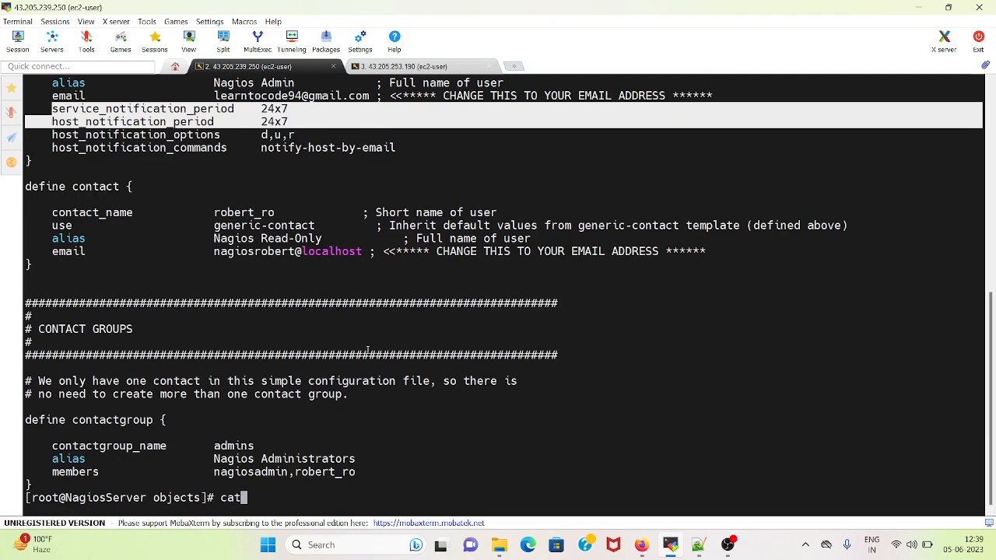
Step: Print commands.cfg and highlight the notify-host-by-email command_line
{"action": "key", "text": "Return"}
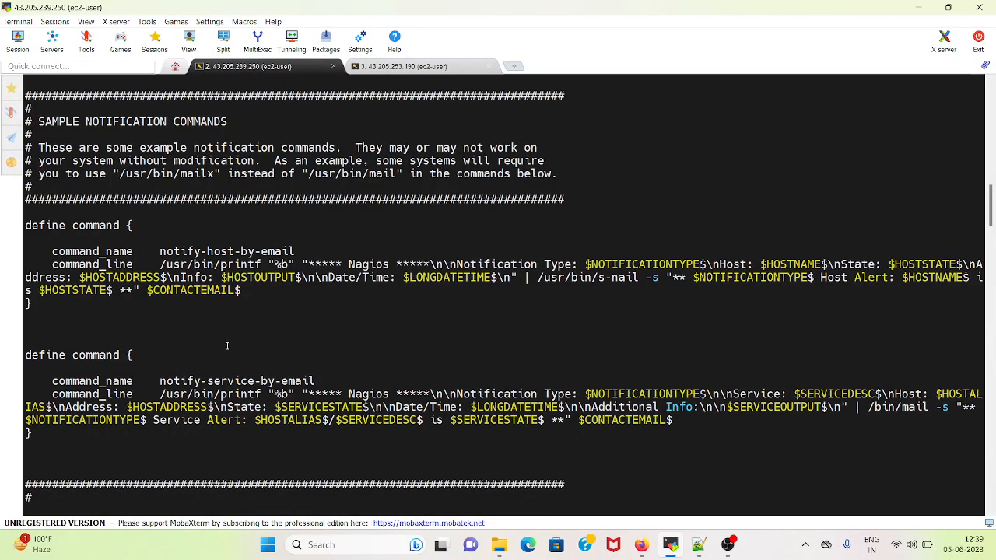
{"action": "mouse_move", "coordinate": [234, 333]}
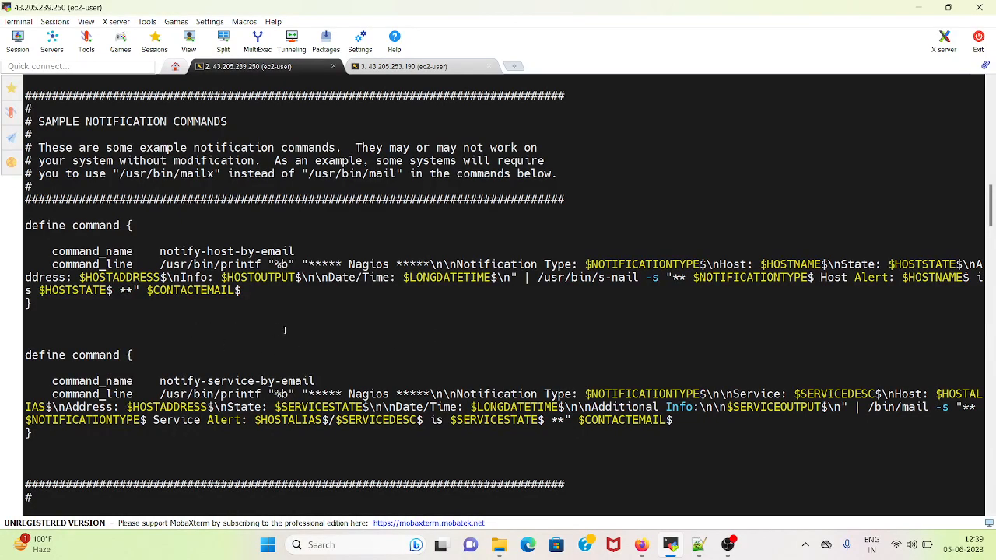
{"action": "mouse_move", "coordinate": [339, 326]}
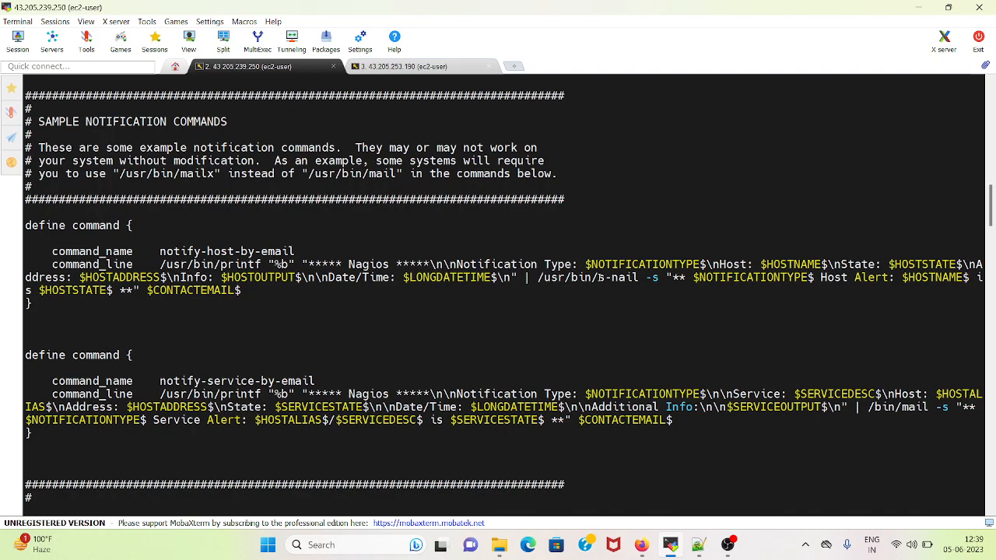
{"action": "double_click", "coordinate": [619, 277]}
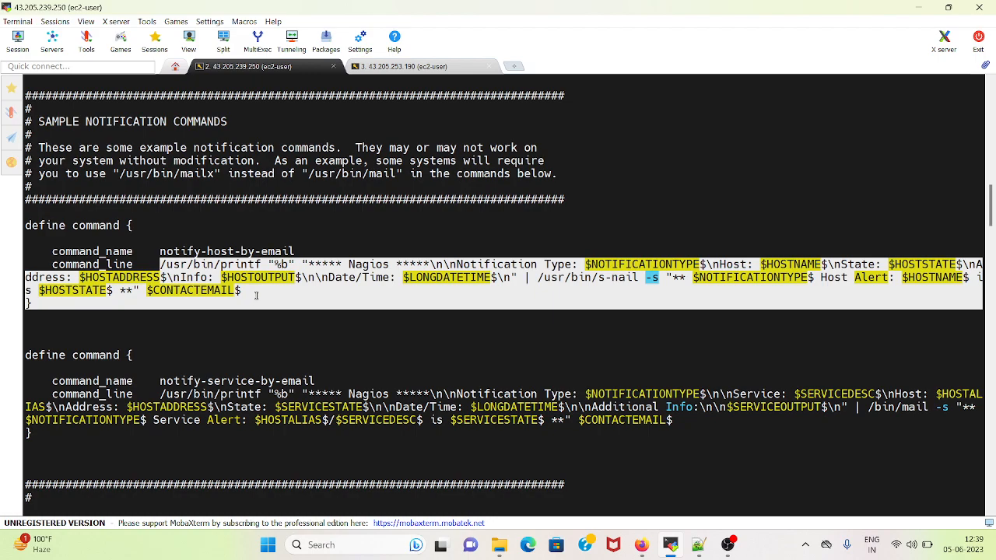
{"action": "scroll", "scroll_direction": "down", "scroll_amount": 3}
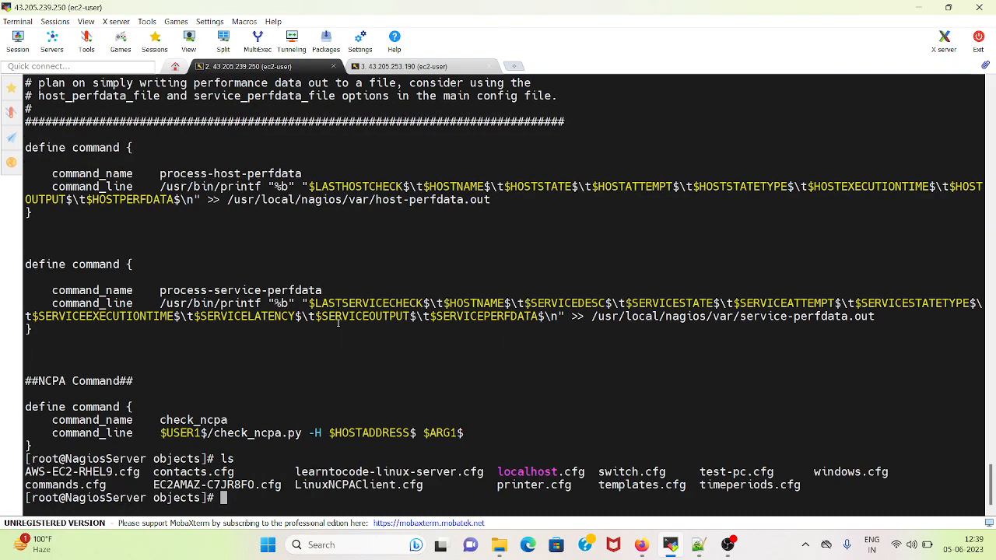
Step: Print AWS-EC2-RHEL9.cfg and highlight its notifications_enabled setting
{"action": "type", "text": "cat"}
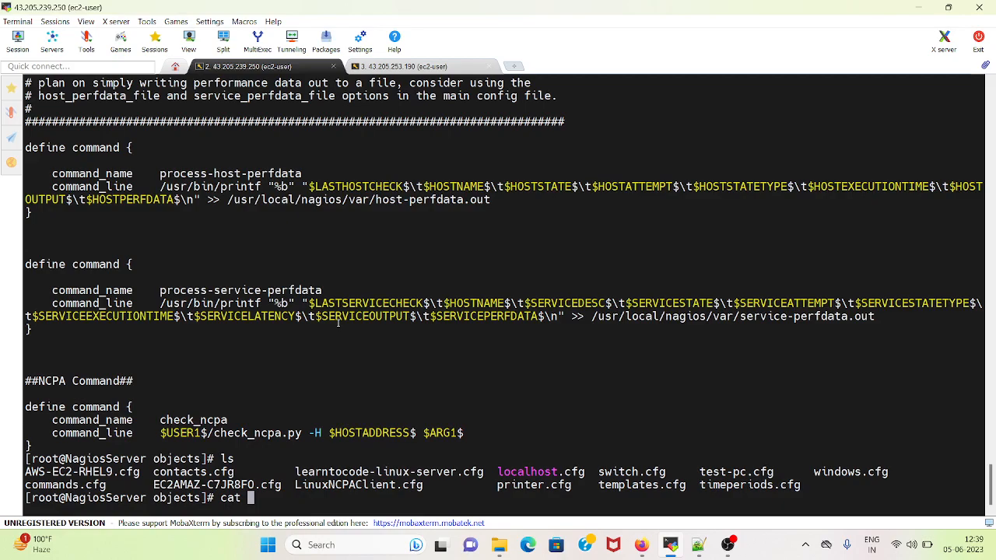
{"action": "type", "text": "AWS-EC2-RHEL9.cfg"}
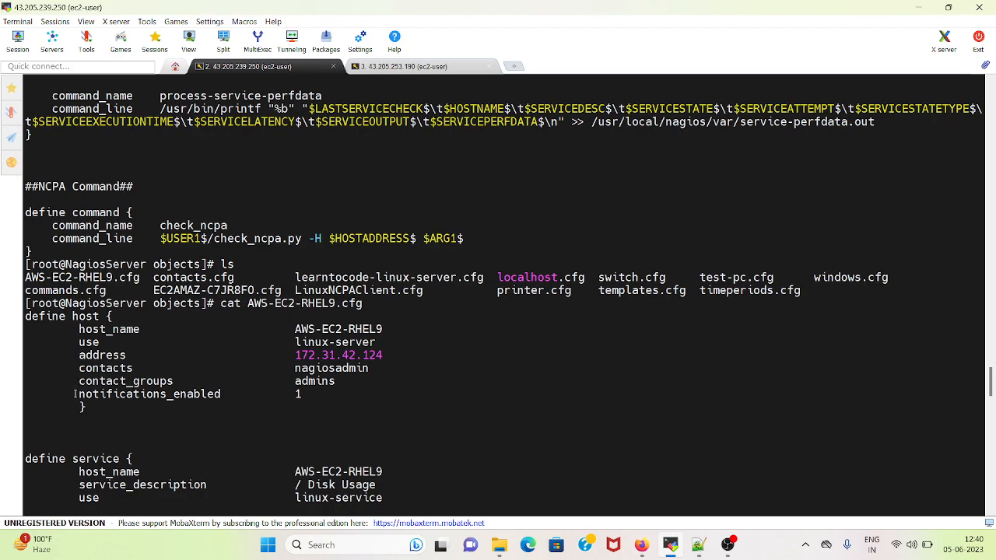
{"action": "double_click", "coordinate": [146, 393]}
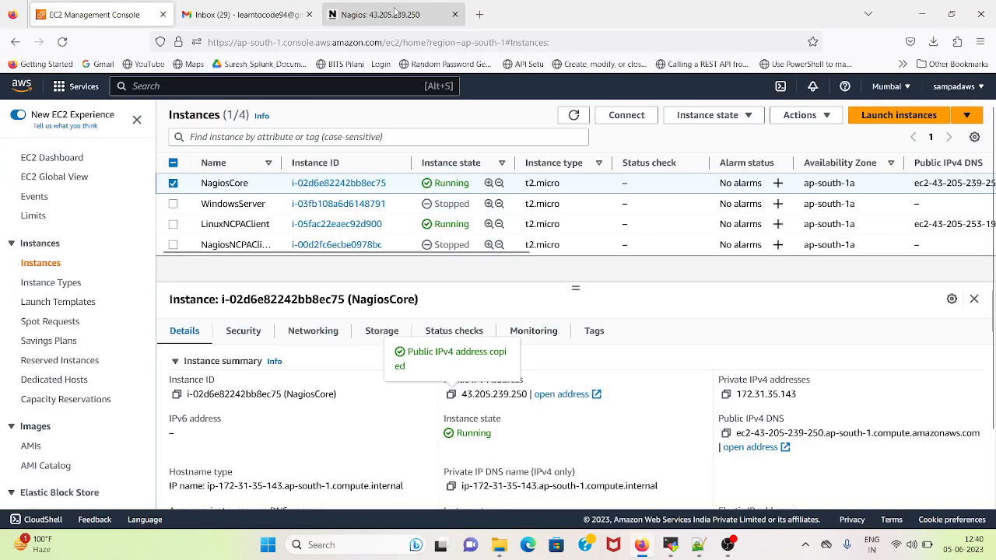
Step: Switch to Nagios Core and show the AWS-EC2-RHEL9 host detail page
{"action": "left_click", "coordinate": [392, 14]}
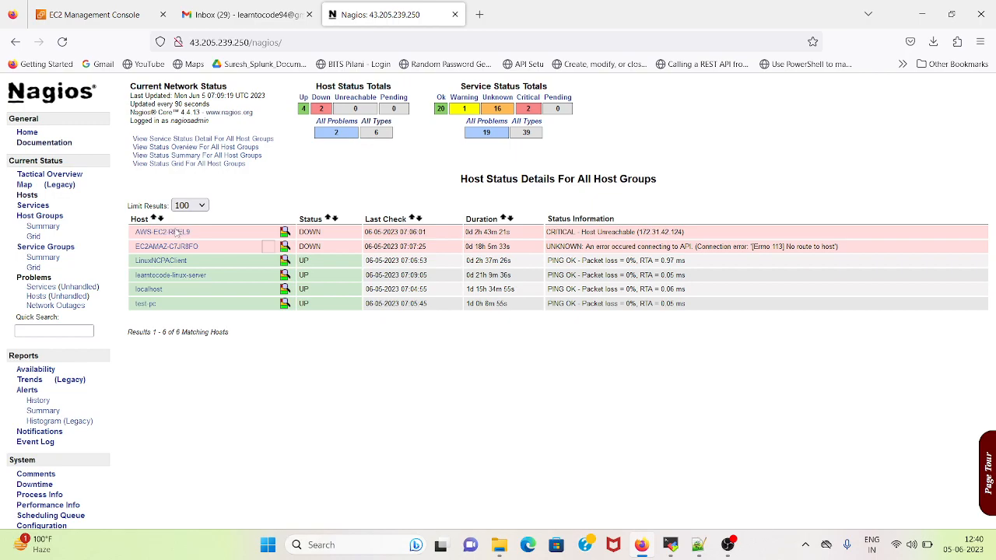
{"action": "left_click", "coordinate": [162, 230]}
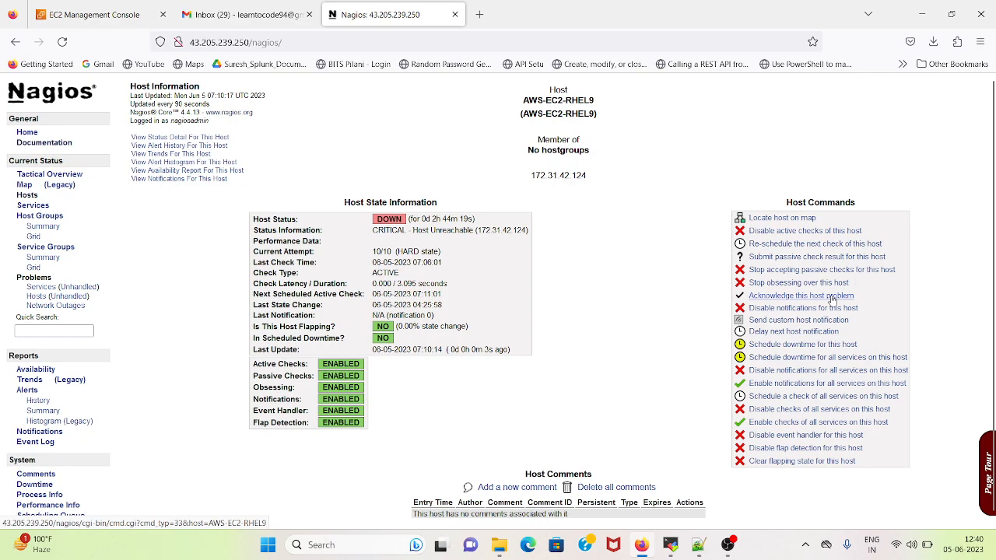
Step: Commit a forced, broadcast custom notification with comment 'This is a test comment' and dismiss the confirmation
{"action": "left_click", "coordinate": [798, 321]}
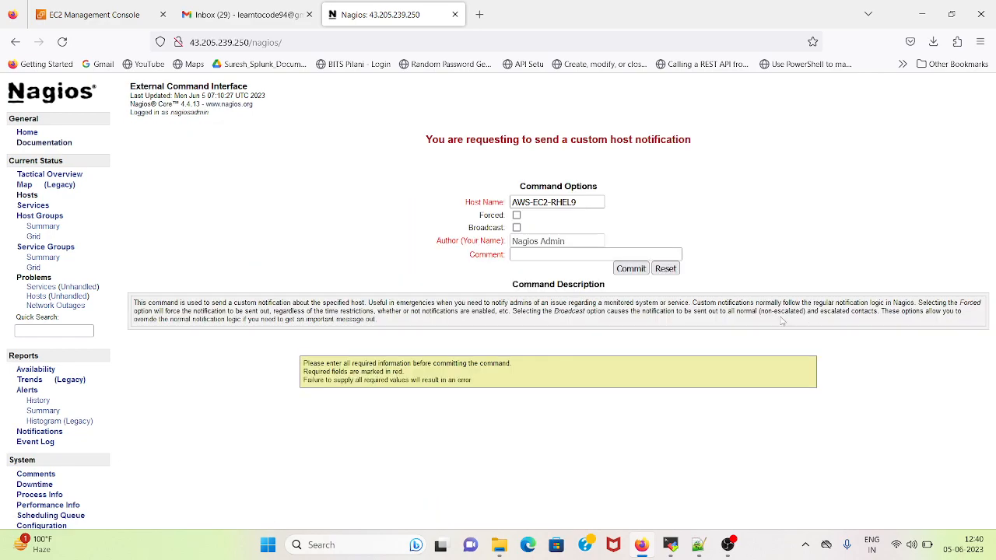
{"action": "left_click", "coordinate": [517, 215]}
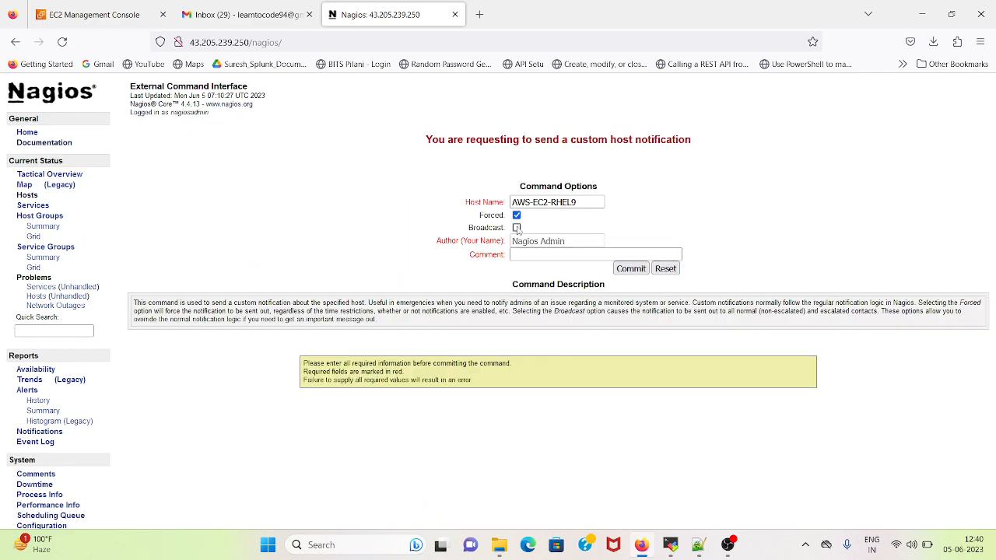
{"action": "left_click", "coordinate": [516, 228]}
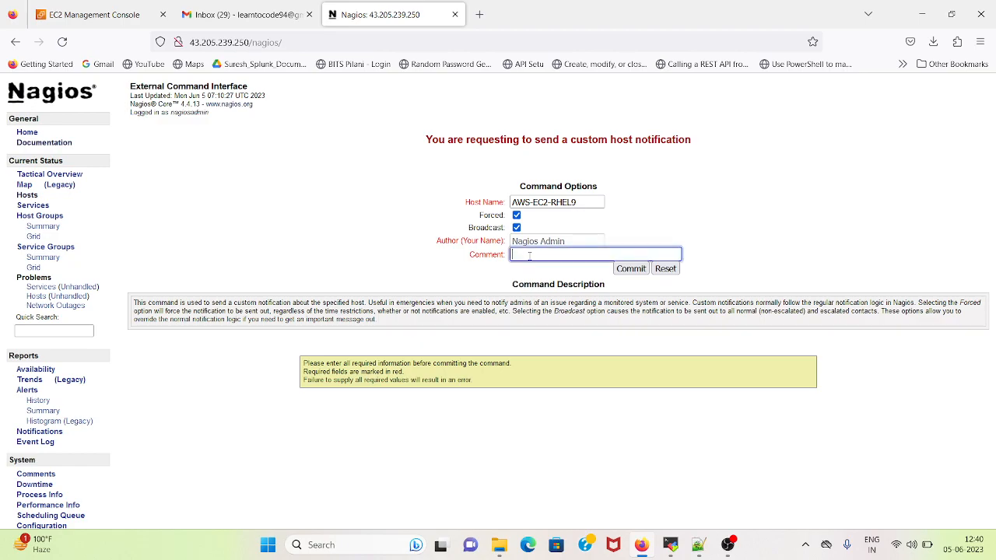
{"action": "type", "text": "This is a test comment"}
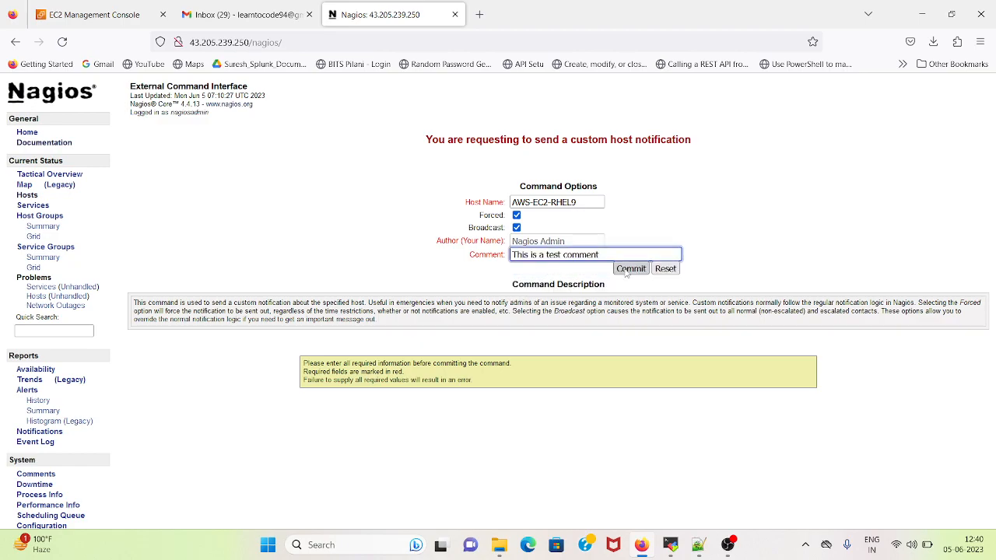
{"action": "left_click", "coordinate": [630, 268]}
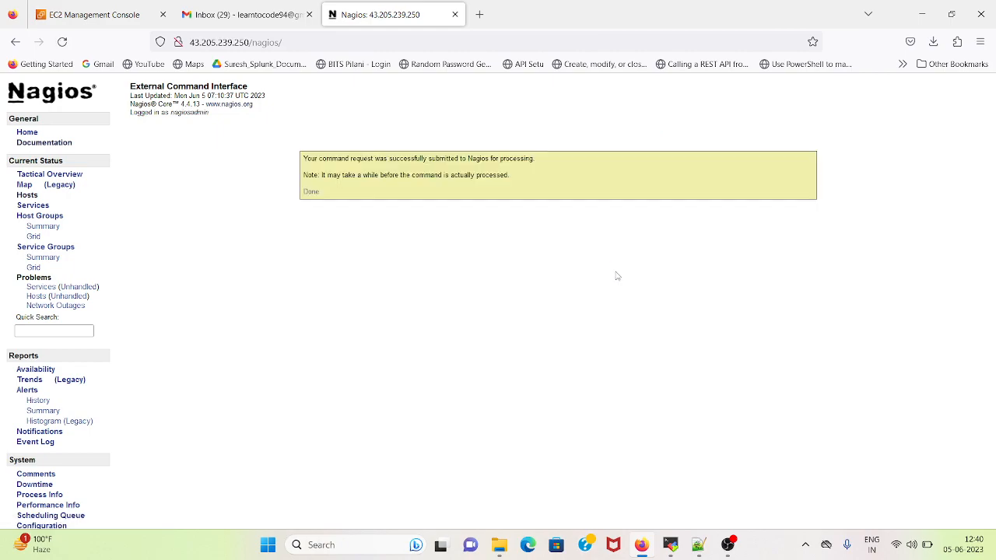
{"action": "mouse_move", "coordinate": [311, 193]}
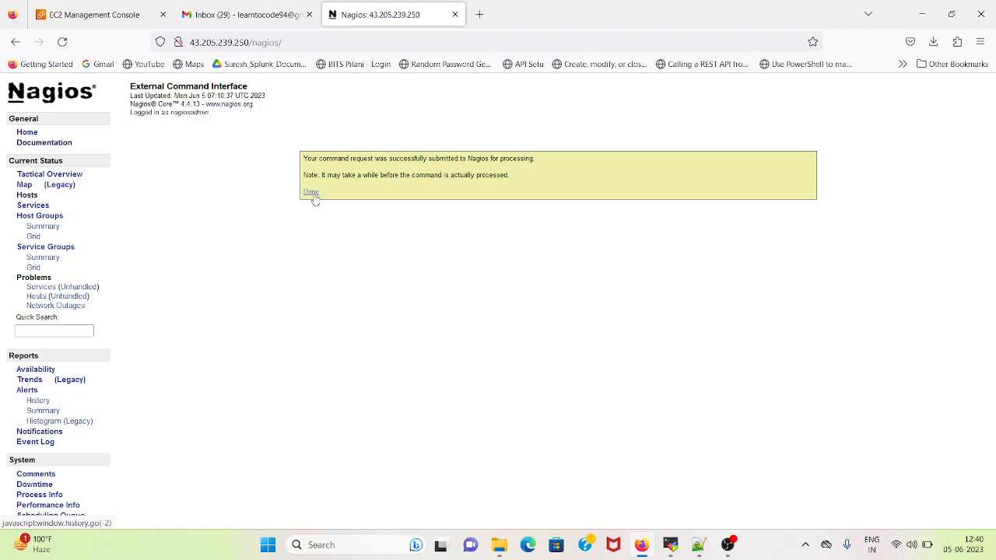
{"action": "left_click", "coordinate": [311, 193]}
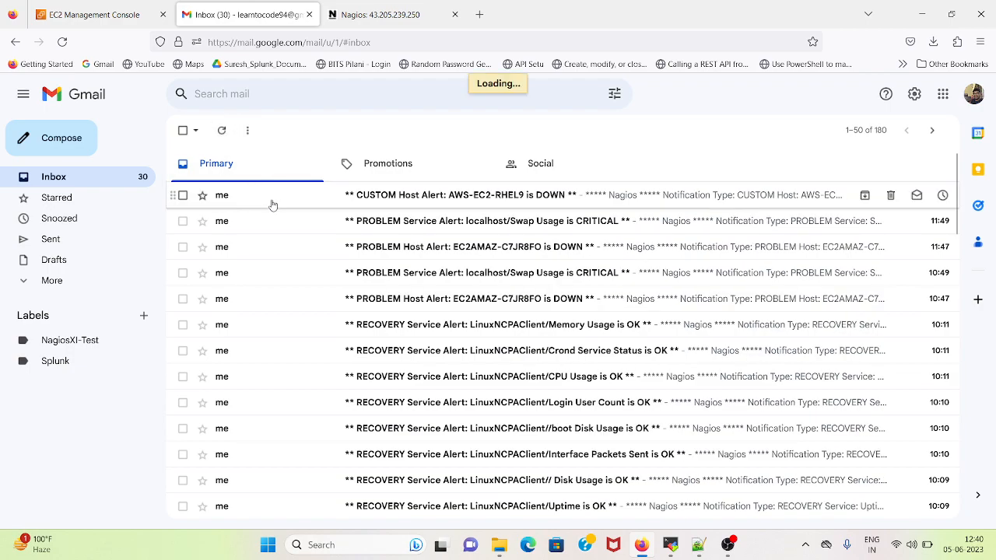
Step: Read the CUSTOM Host Alert email, highlighting its Info line and the word CUSTOM
{"action": "left_click", "coordinate": [459, 195]}
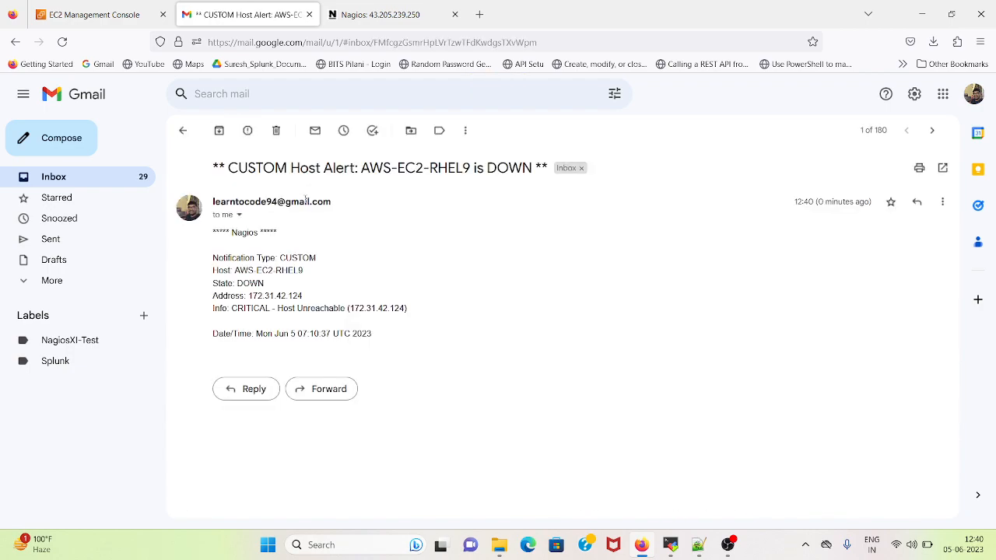
{"action": "left_click_drag", "start_coordinate": [283, 296], "coordinate": [407, 308]}
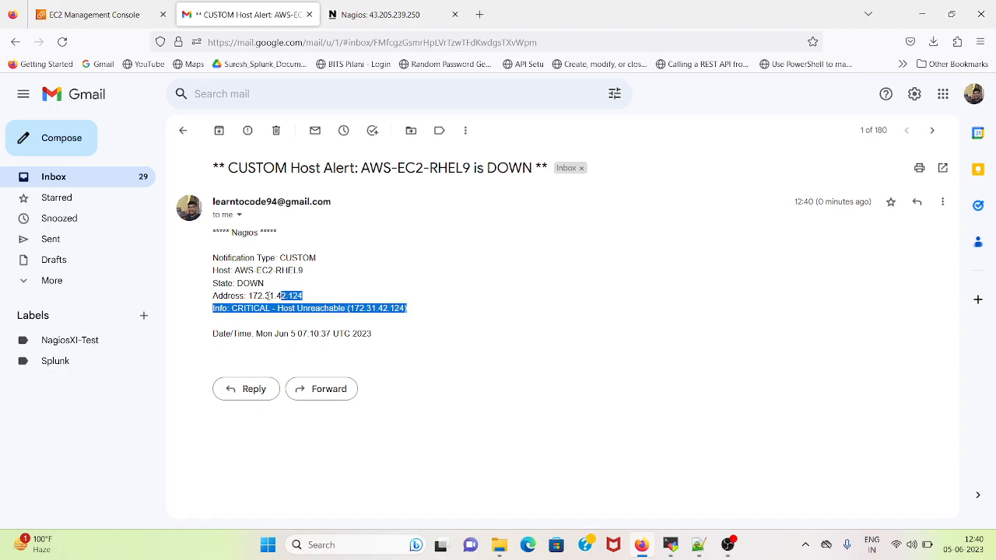
{"action": "double_click", "coordinate": [258, 168]}
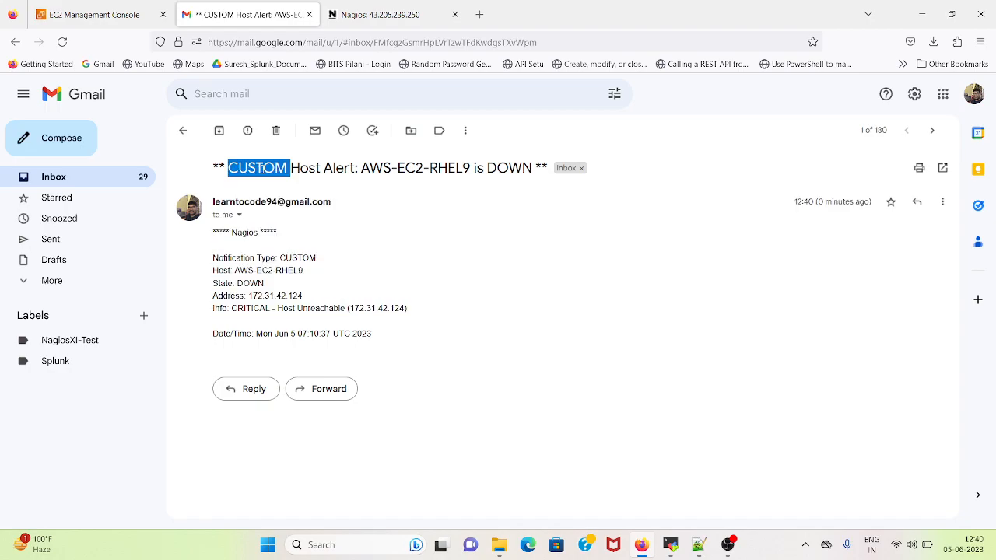
{"action": "mouse_move", "coordinate": [183, 131]}
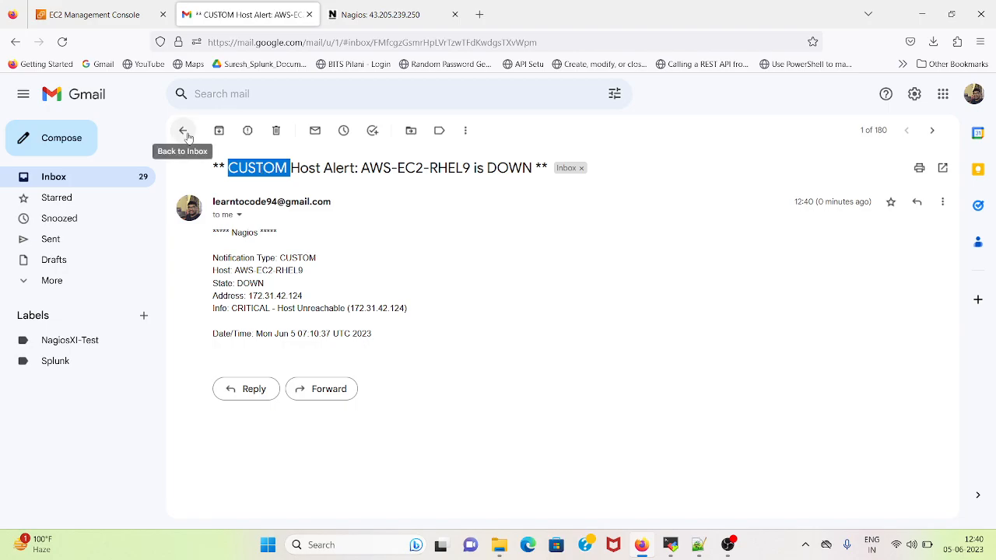